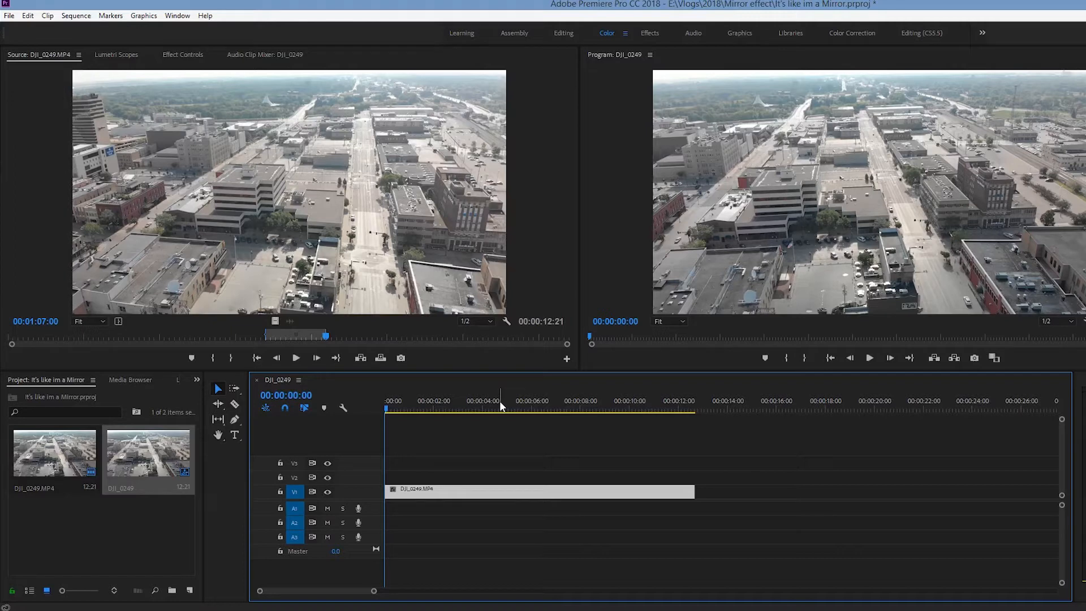
- Change the DJI_0249 sequence's frame size to 1920 x 1080 in Sequence Settings
{"action": "left_click", "coordinate": [76, 15]}
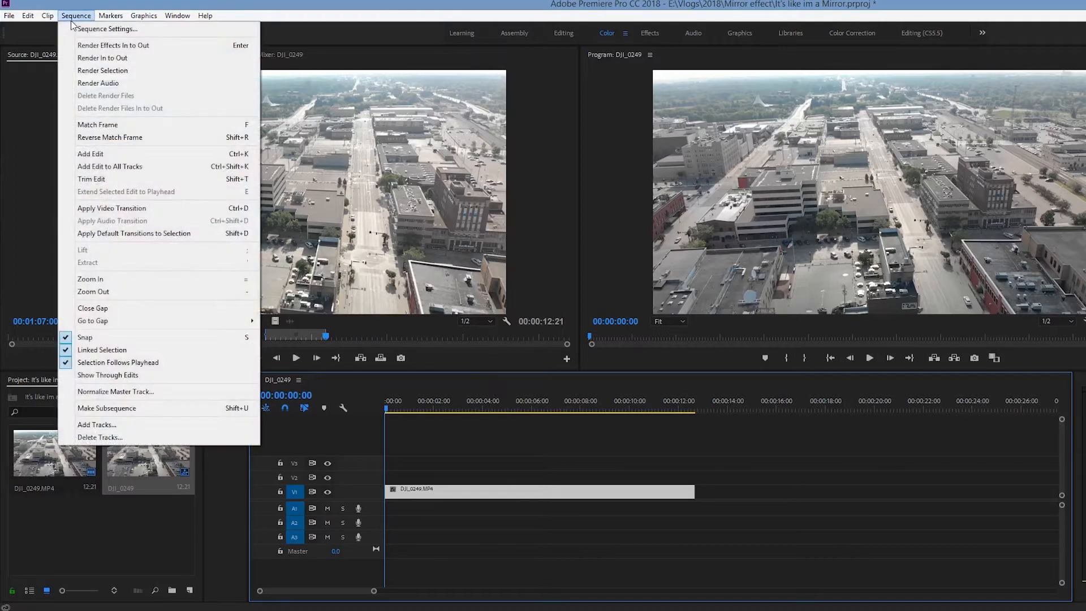
{"action": "left_click", "coordinate": [113, 29]}
{"action": "type", "text": "2160"}
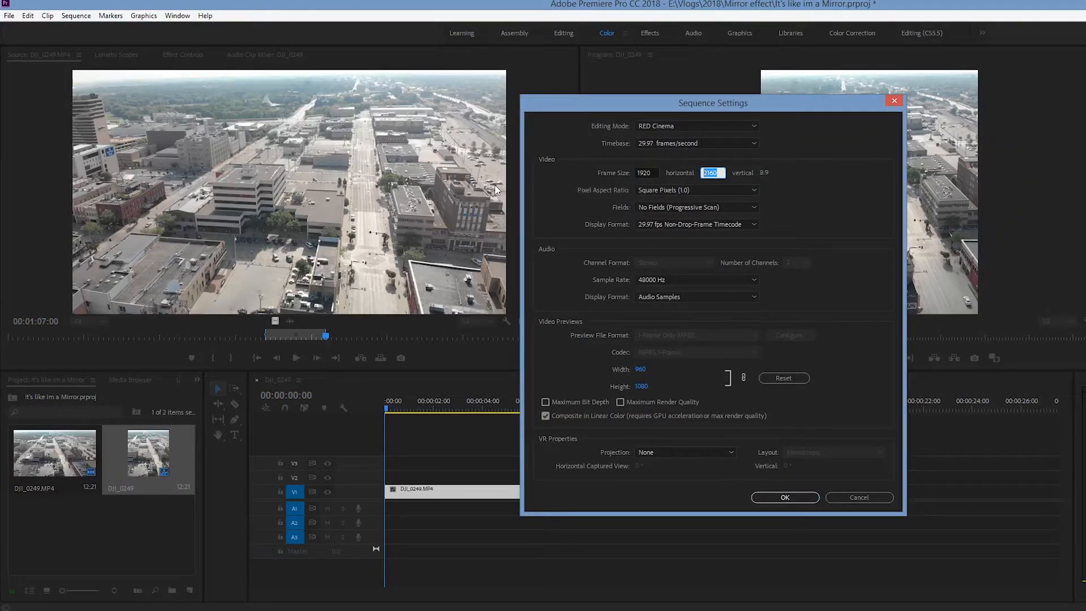
{"action": "left_click", "coordinate": [785, 497]}
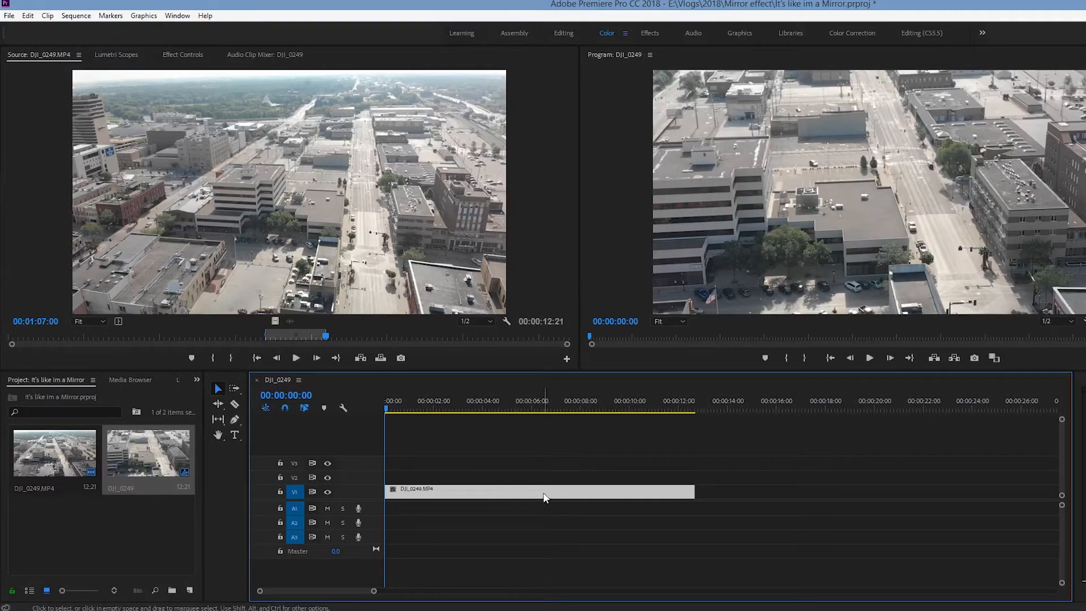
- Select the drone clip on V1 and expand its Motion properties to set Scale to 50
{"action": "left_click", "coordinate": [183, 55]}
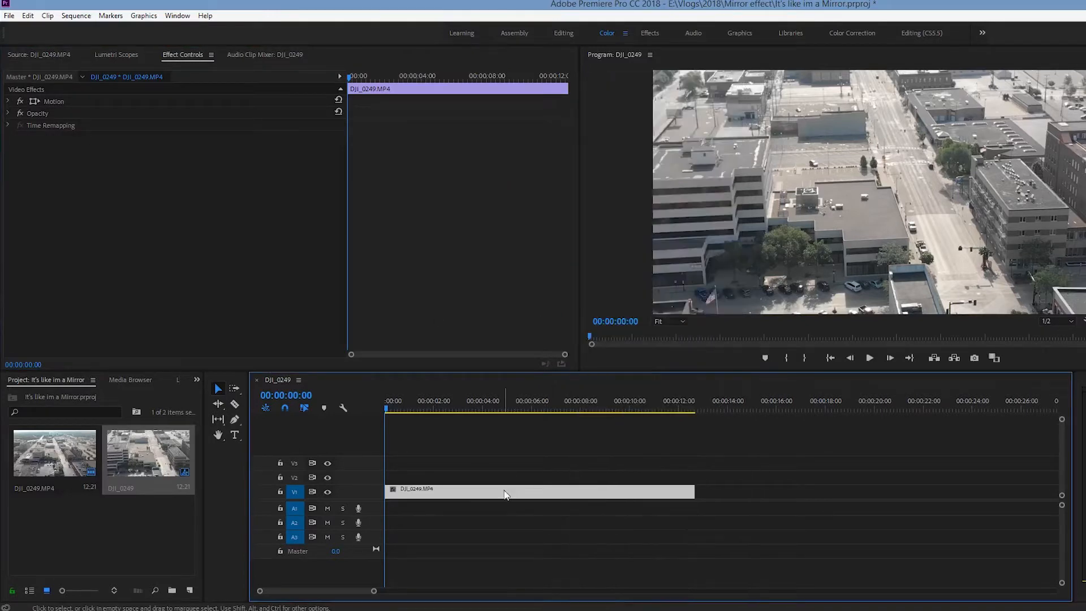
{"action": "left_click", "coordinate": [8, 101]}
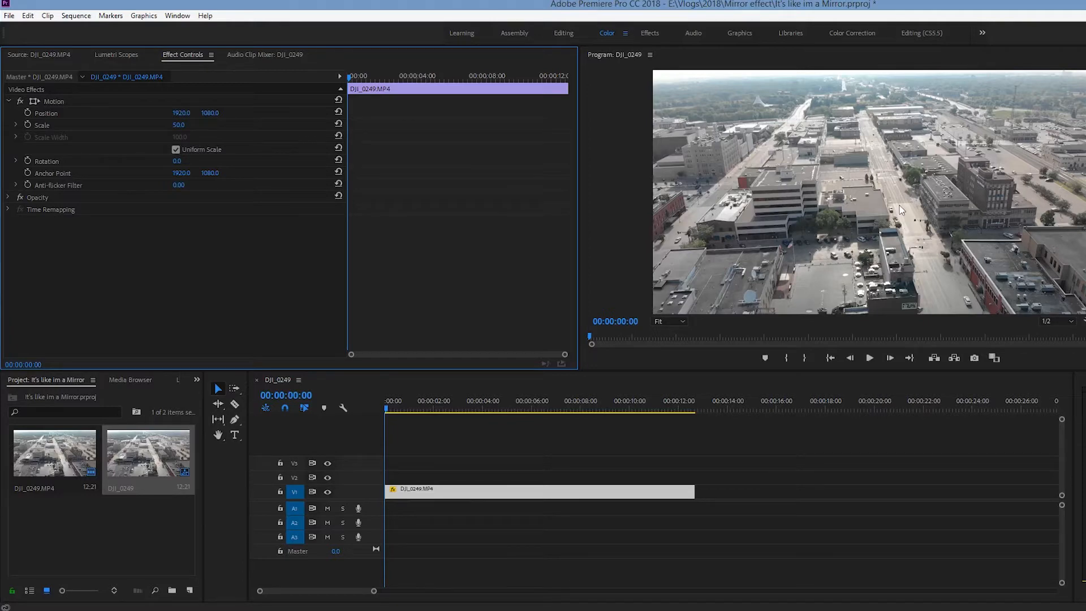
{"action": "mouse_move", "coordinate": [893, 165]}
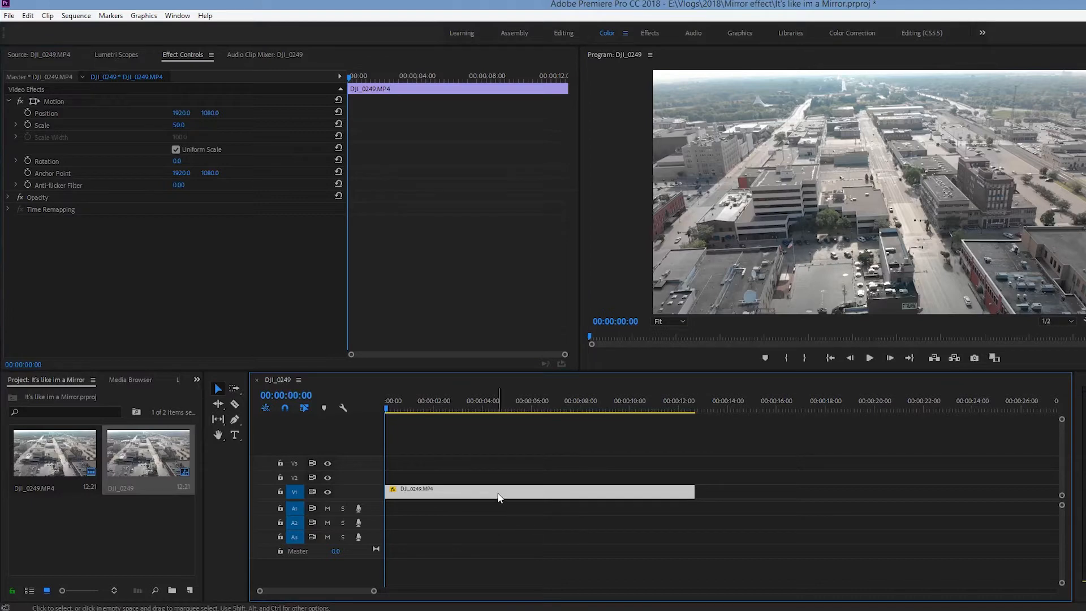
- Search the Effects panel for 'mirror' to locate the Mirror distort effect
{"action": "left_click", "coordinate": [135, 380]}
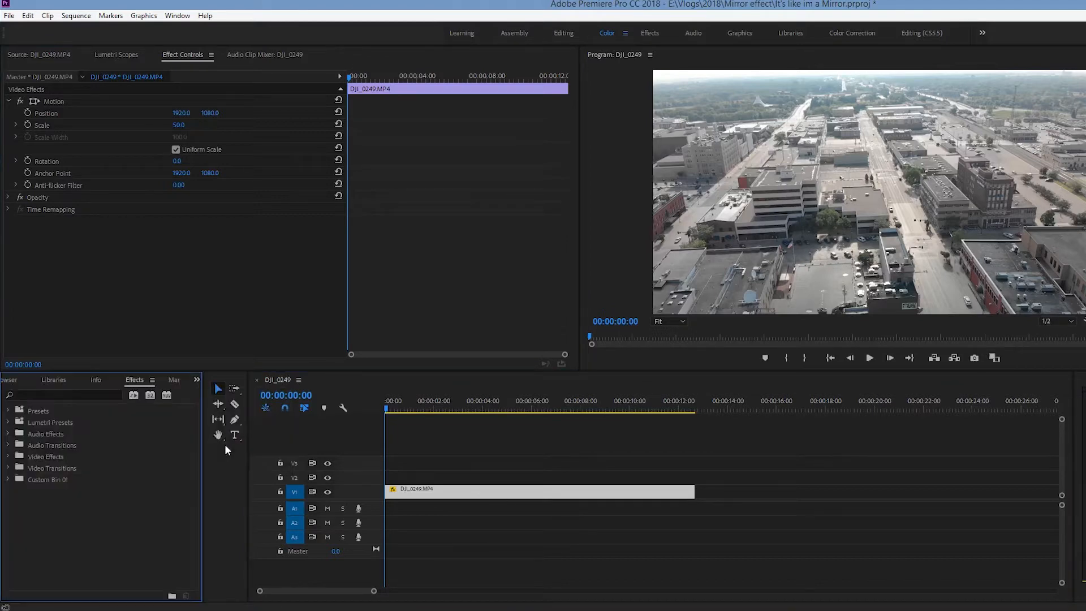
{"action": "type", "text": "m"}
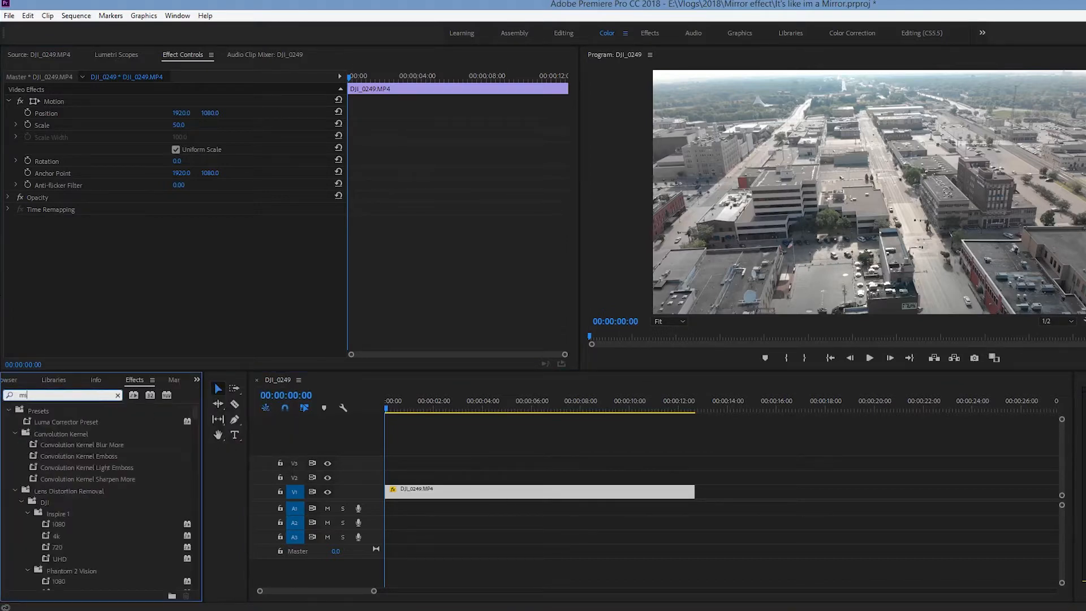
{"action": "type", "text": "irror"}
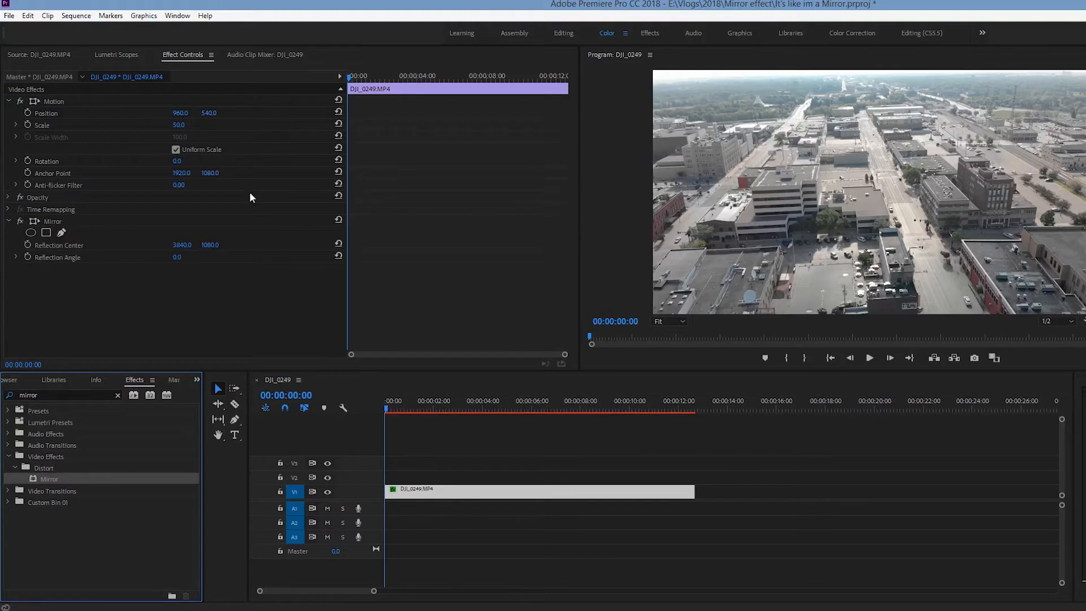
{"action": "mouse_move", "coordinate": [76, 257]}
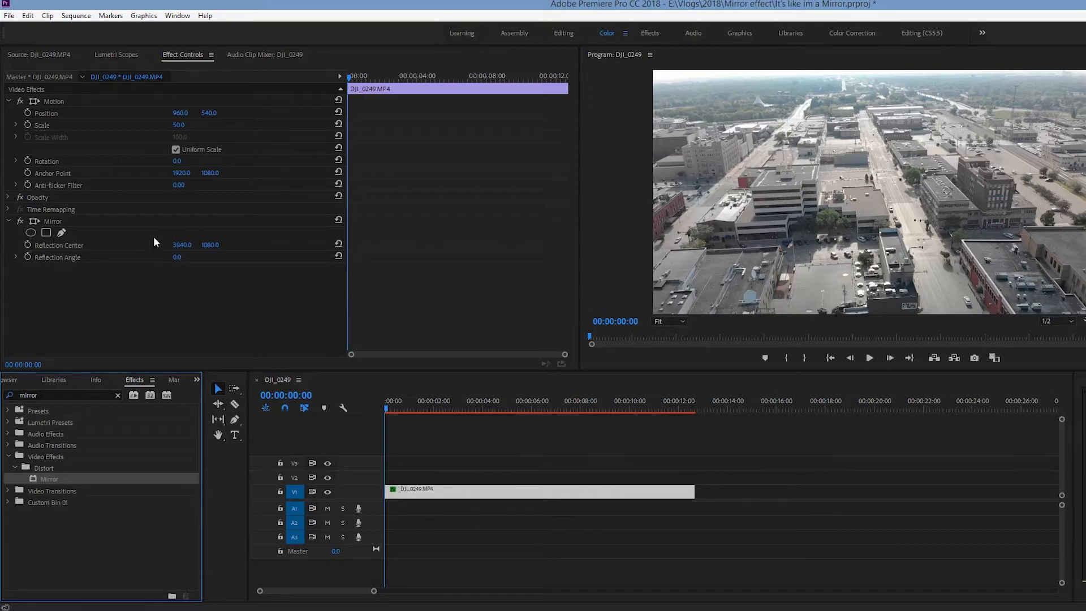
- Select Mirror and drag its reflection center into the city, then nudge it right and lower
{"action": "left_click", "coordinate": [52, 222]}
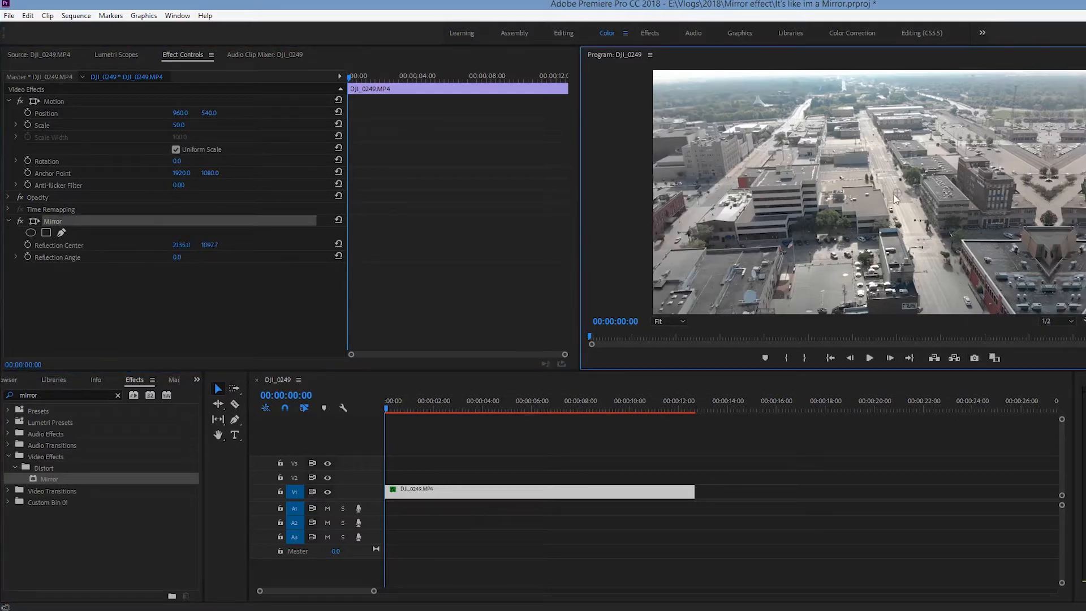
{"action": "left_click_drag", "start_coordinate": [181, 244], "coordinate": [83, 244]}
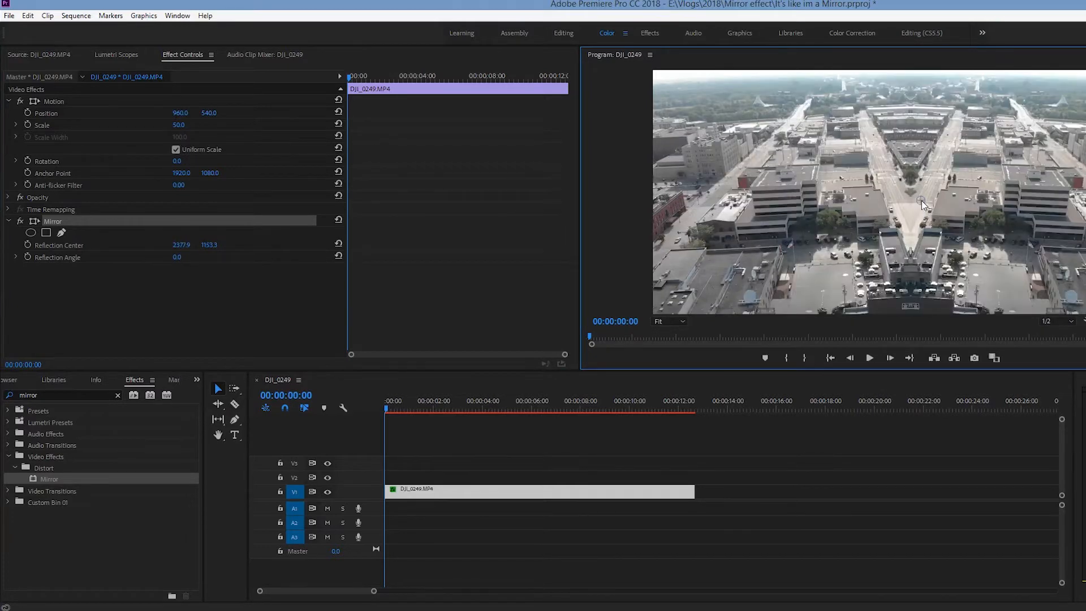
{"action": "left_click_drag", "start_coordinate": [924, 204], "coordinate": [904, 203]}
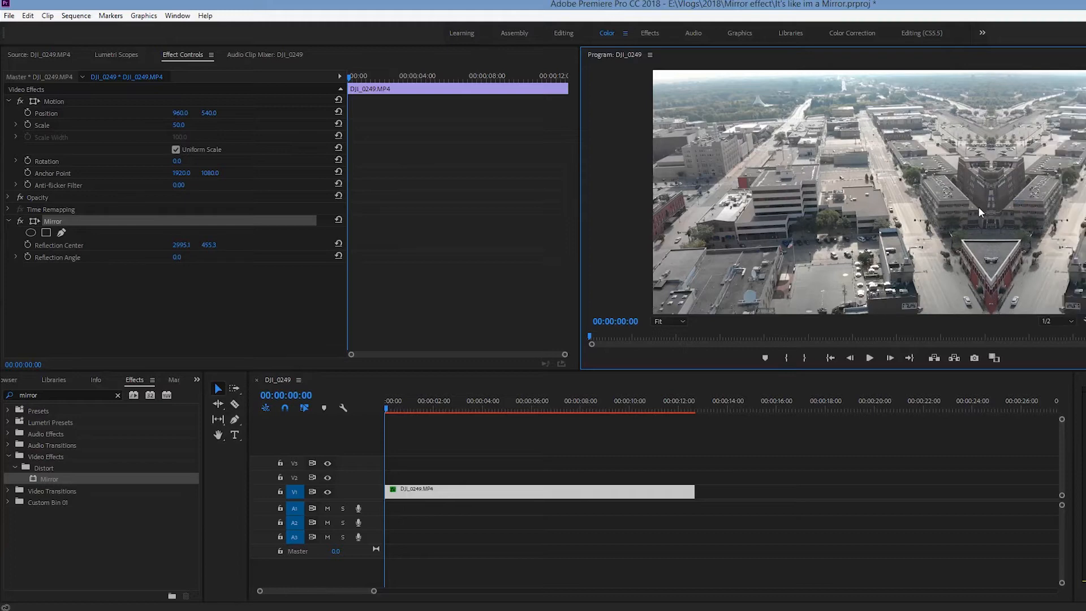
{"action": "left_click_drag", "start_coordinate": [980, 212], "coordinate": [974, 280]}
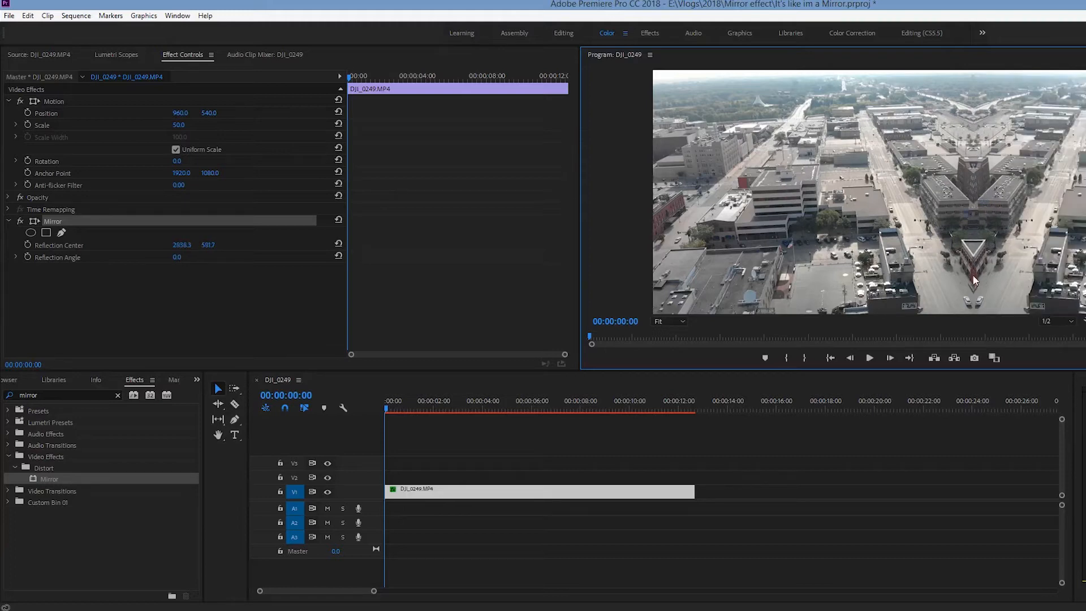
{"action": "left_click_drag", "start_coordinate": [976, 281], "coordinate": [979, 291]}
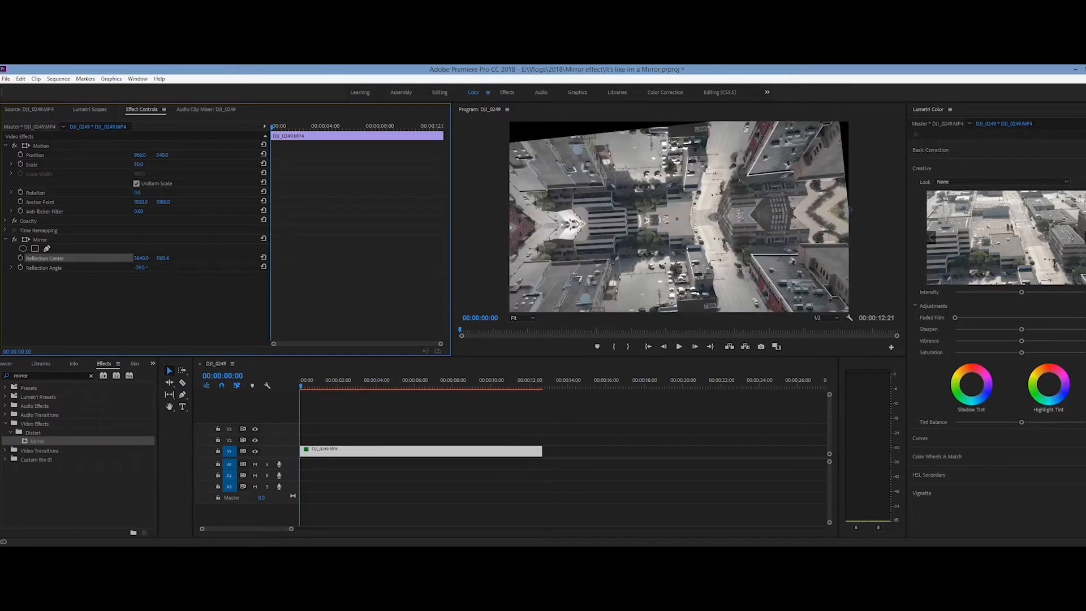
- Set the Mirror effect's Reflection Angle to exactly -90.0 degrees
{"action": "left_click_drag", "start_coordinate": [146, 268], "coordinate": [135, 268]}
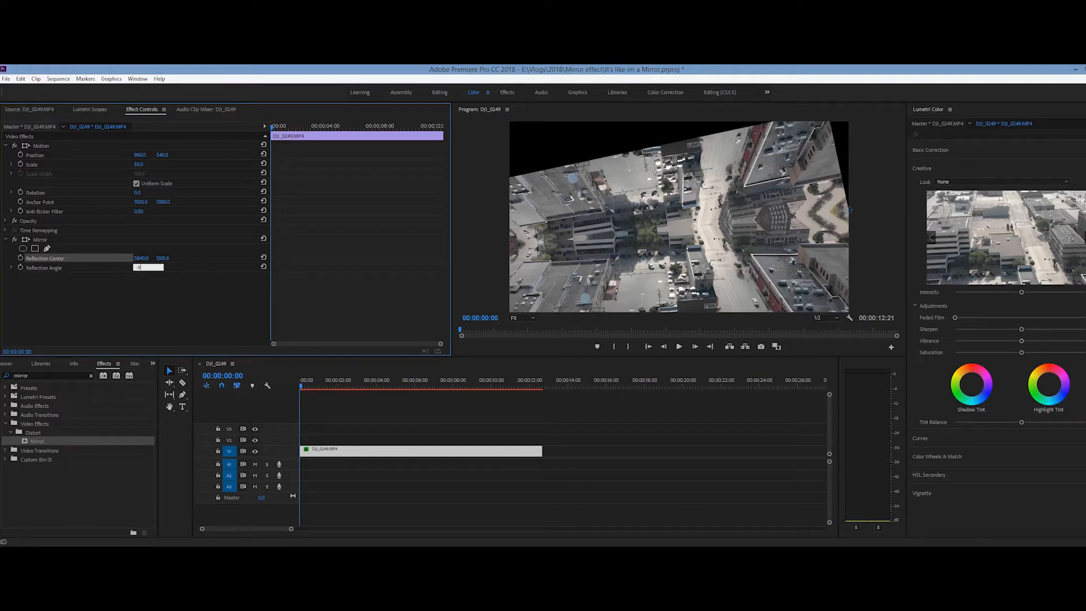
{"action": "type", "text": "-90.0 °"}
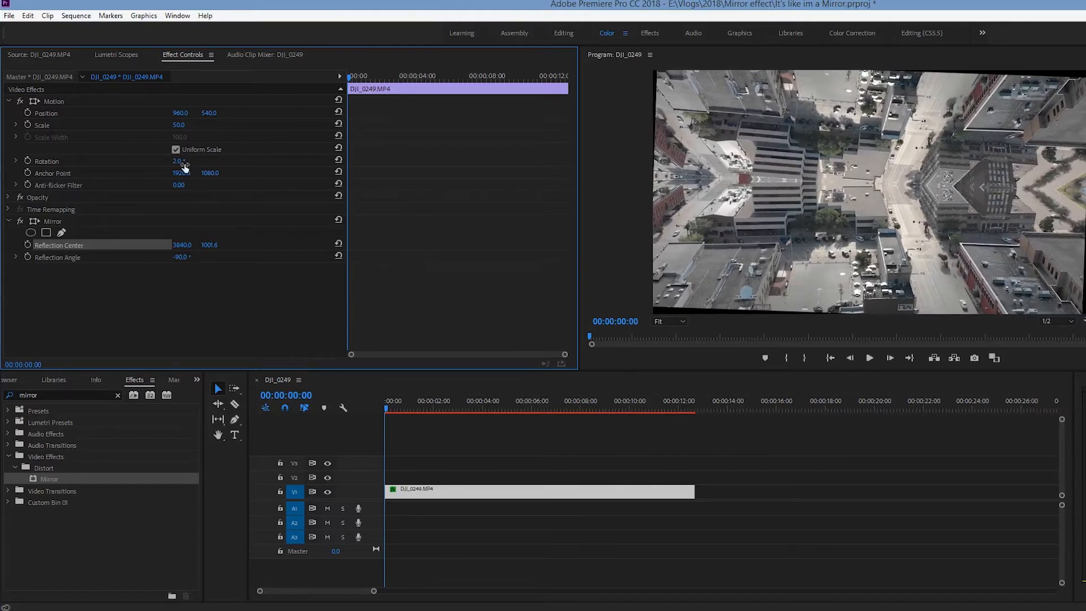
- Retype the clip's Rotation value (3.0) and preview the frame about two seconds in
{"action": "double_click", "coordinate": [178, 161]}
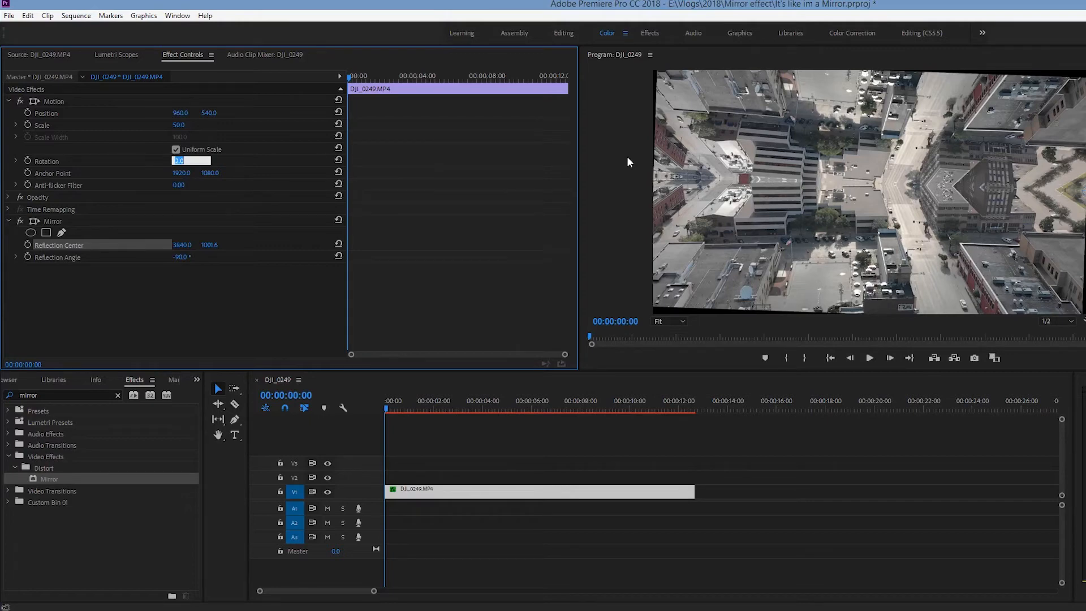
{"action": "mouse_move", "coordinate": [243, 177]}
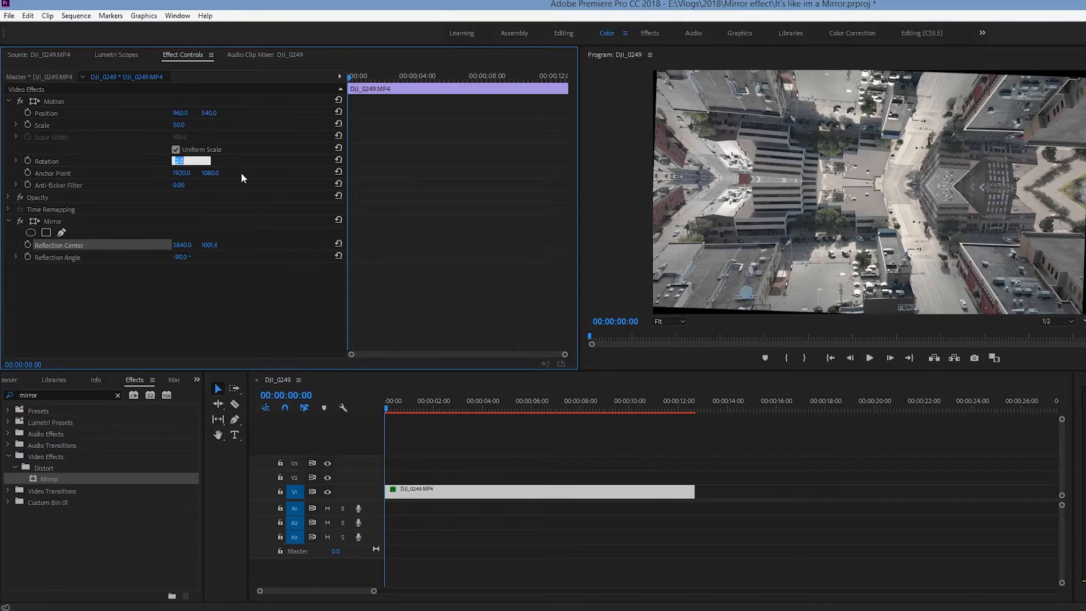
{"action": "type", "text": "3.0"}
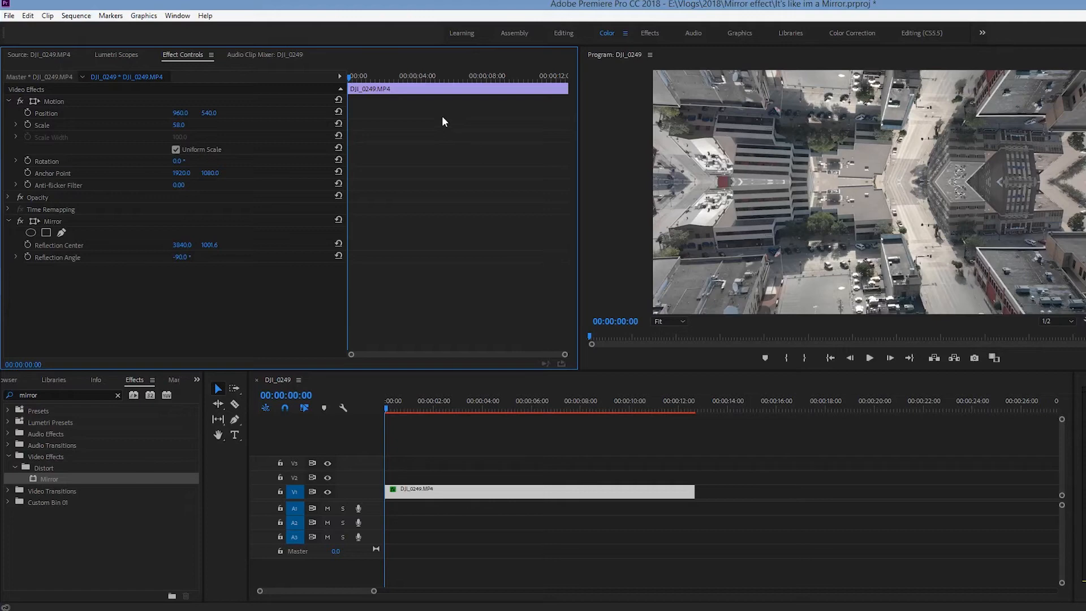
{"action": "mouse_move", "coordinate": [441, 113]}
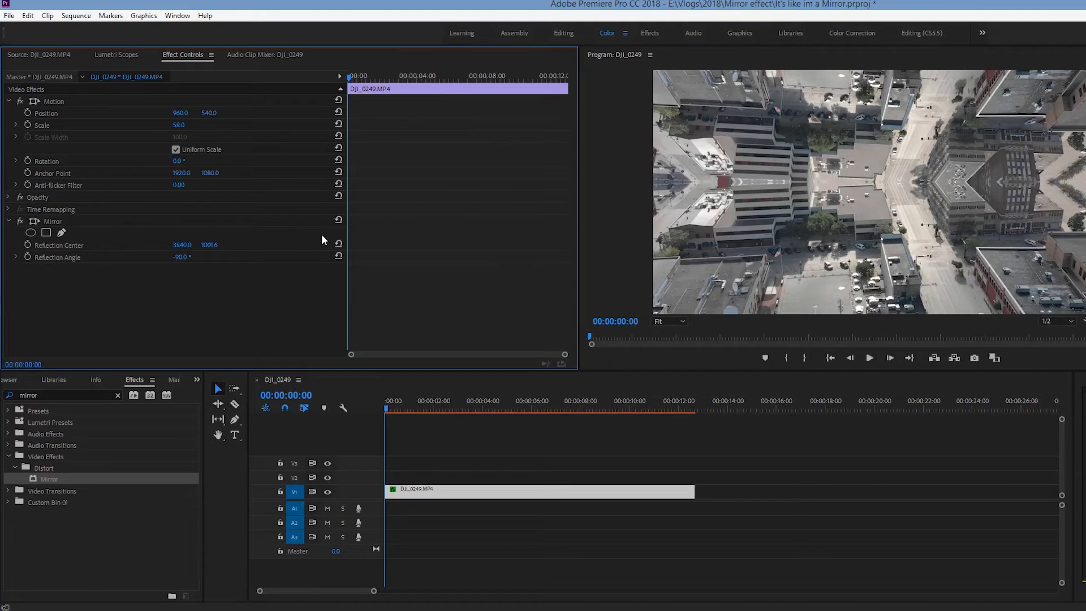
{"action": "mouse_move", "coordinate": [313, 246]}
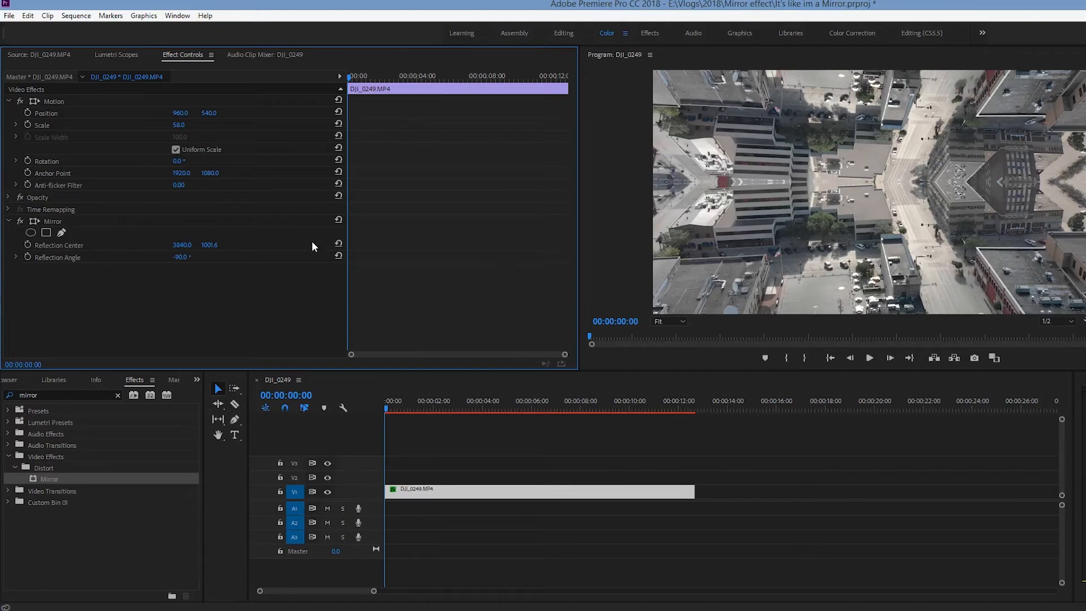
{"action": "mouse_move", "coordinate": [308, 244]}
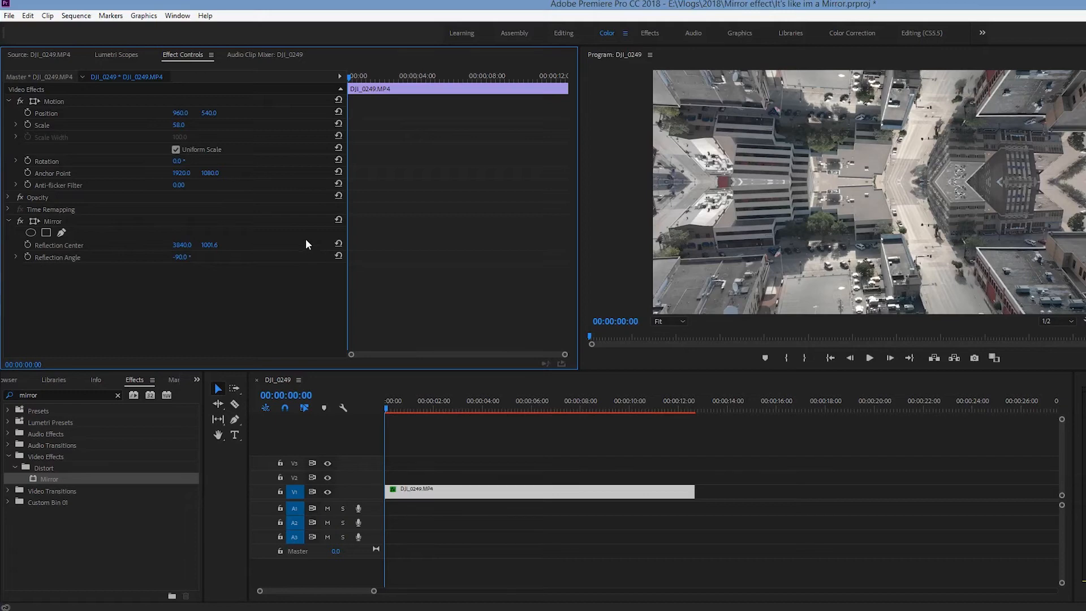
{"action": "mouse_move", "coordinate": [245, 254]}
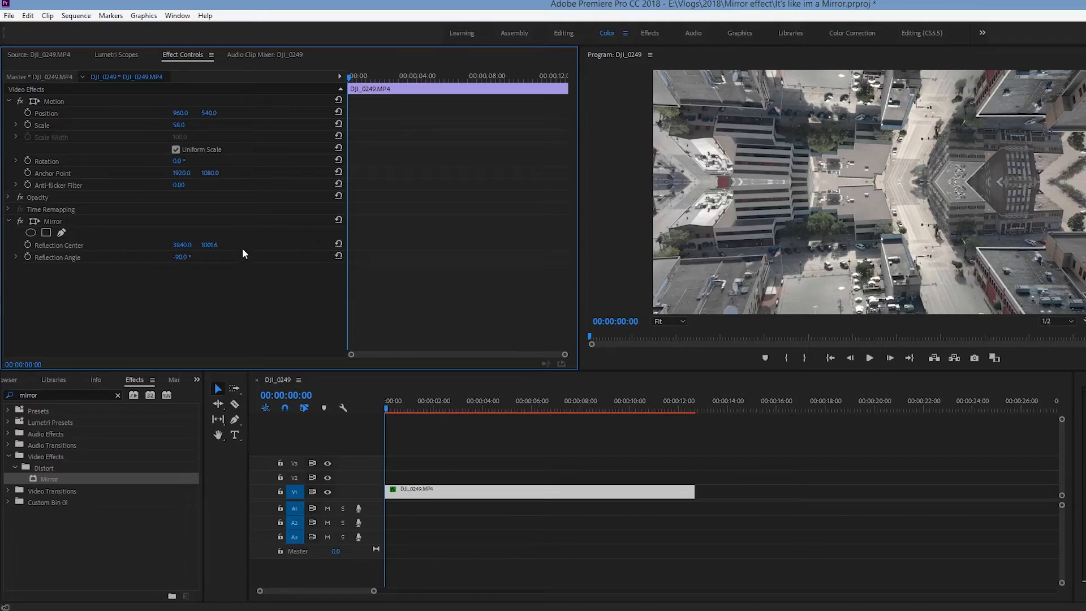
{"action": "left_click", "coordinate": [441, 409]}
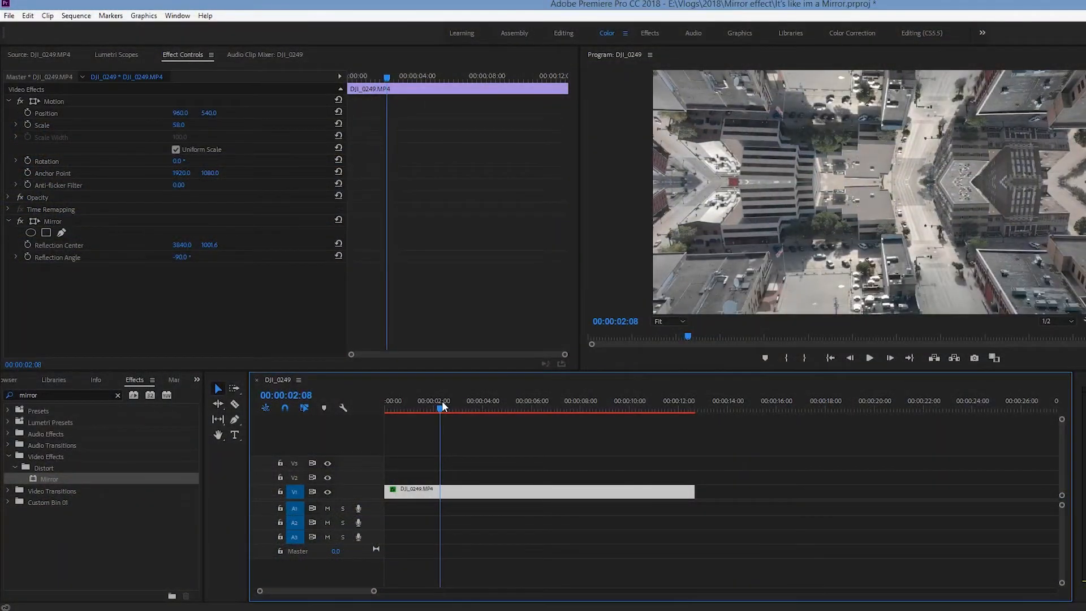
- Move the playhead to about 3, 5, 10, 9, 11, 7 and 5 seconds to review the mirror
{"action": "left_click", "coordinate": [461, 407]}
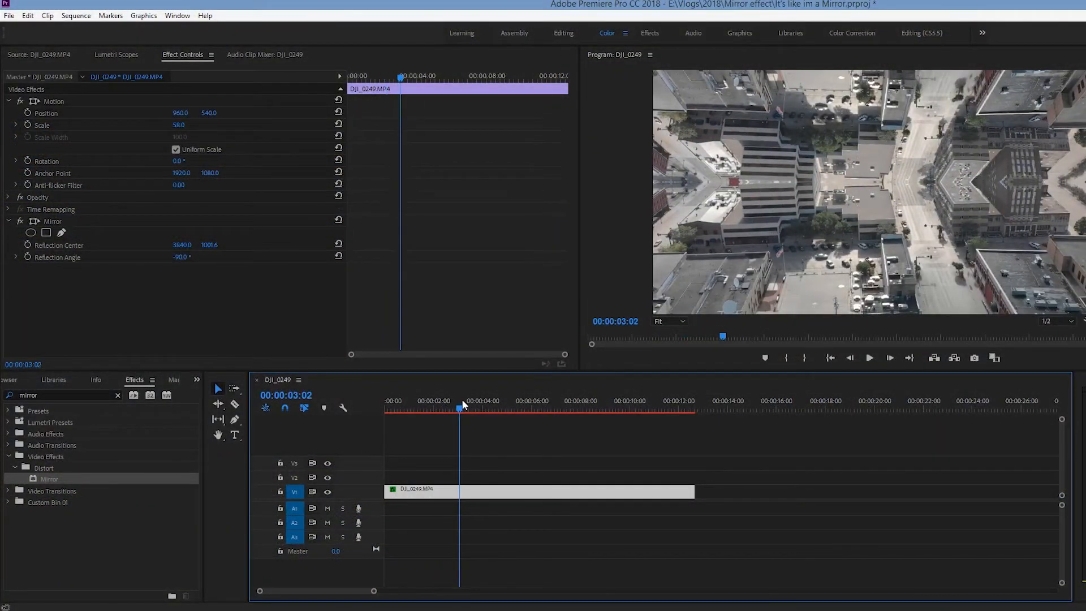
{"action": "left_click", "coordinate": [501, 409]}
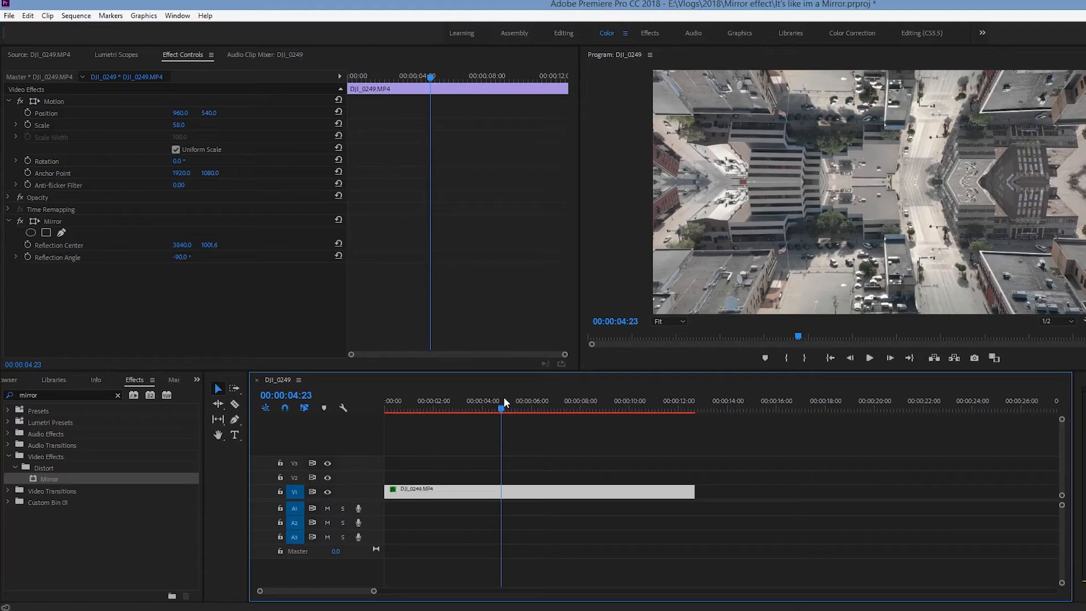
{"action": "left_click", "coordinate": [552, 410]}
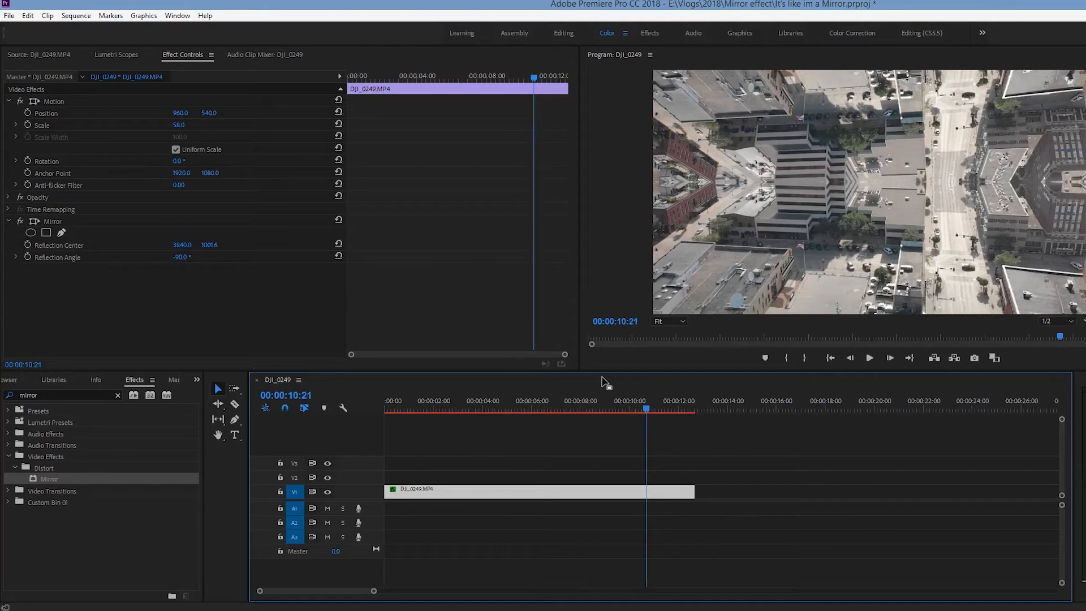
{"action": "left_click", "coordinate": [657, 410]}
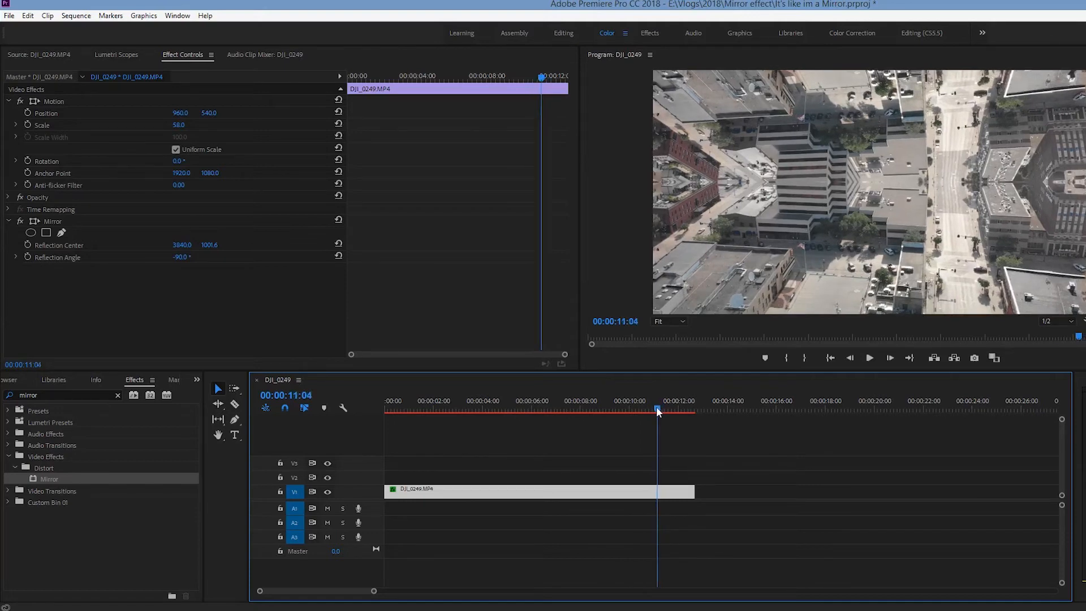
{"action": "left_click", "coordinate": [614, 409]}
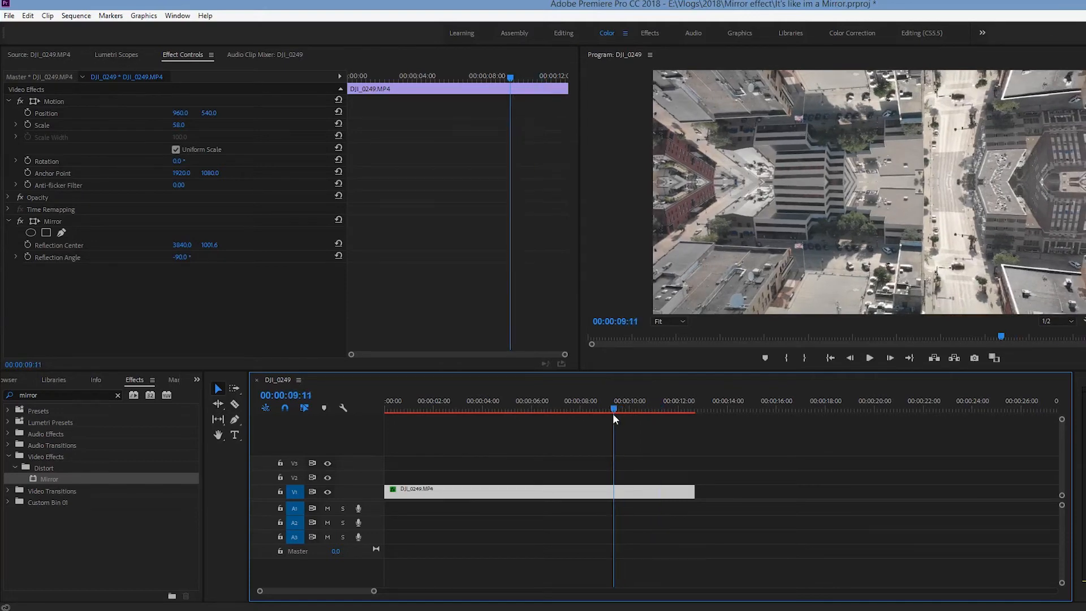
{"action": "left_click", "coordinate": [652, 412]}
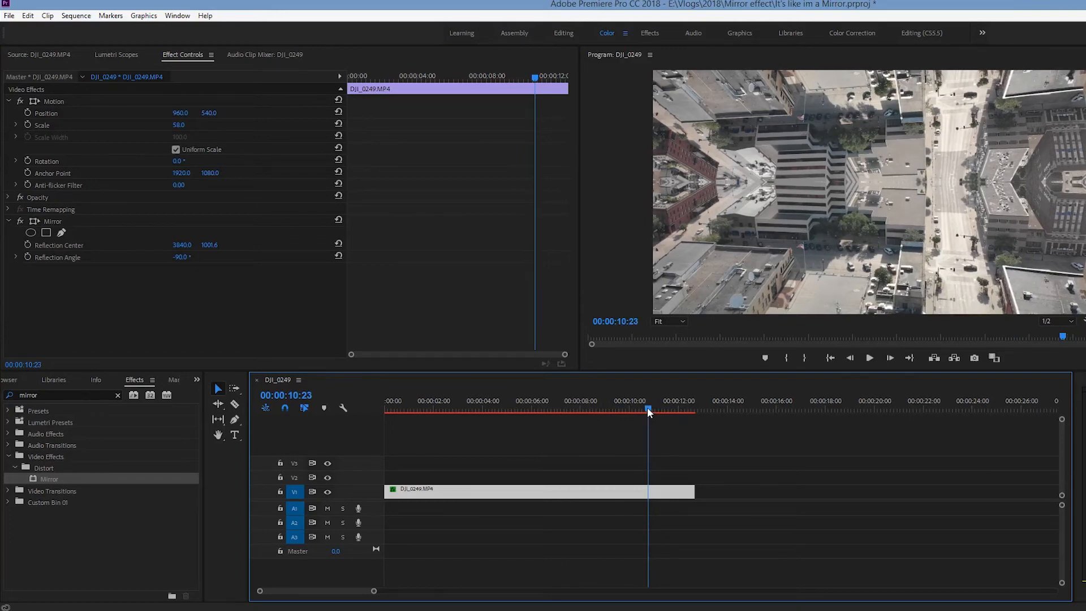
{"action": "left_click", "coordinate": [557, 408]}
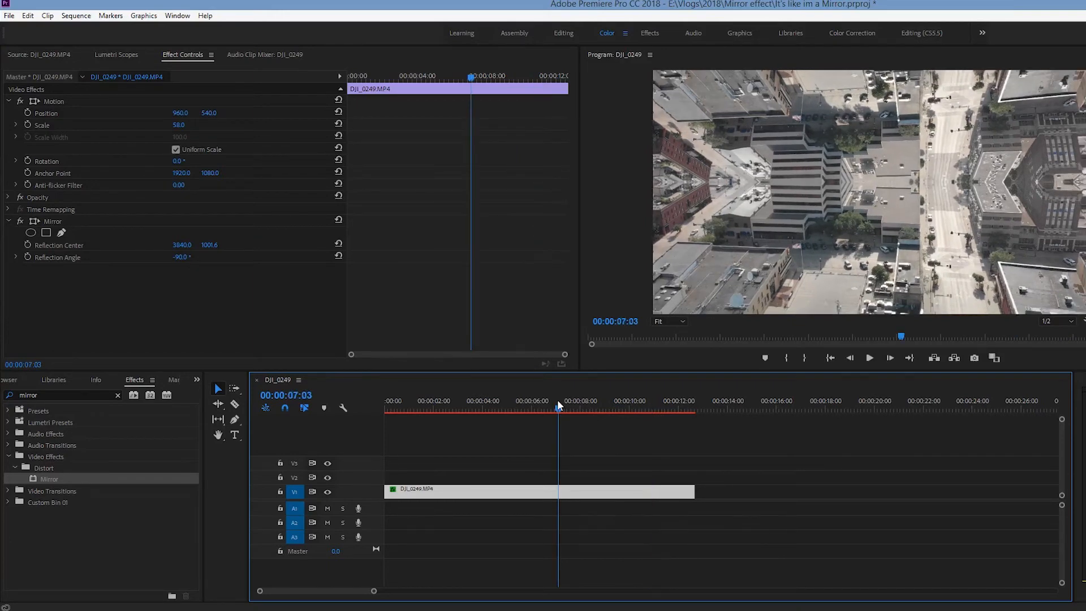
{"action": "left_click", "coordinate": [504, 411]}
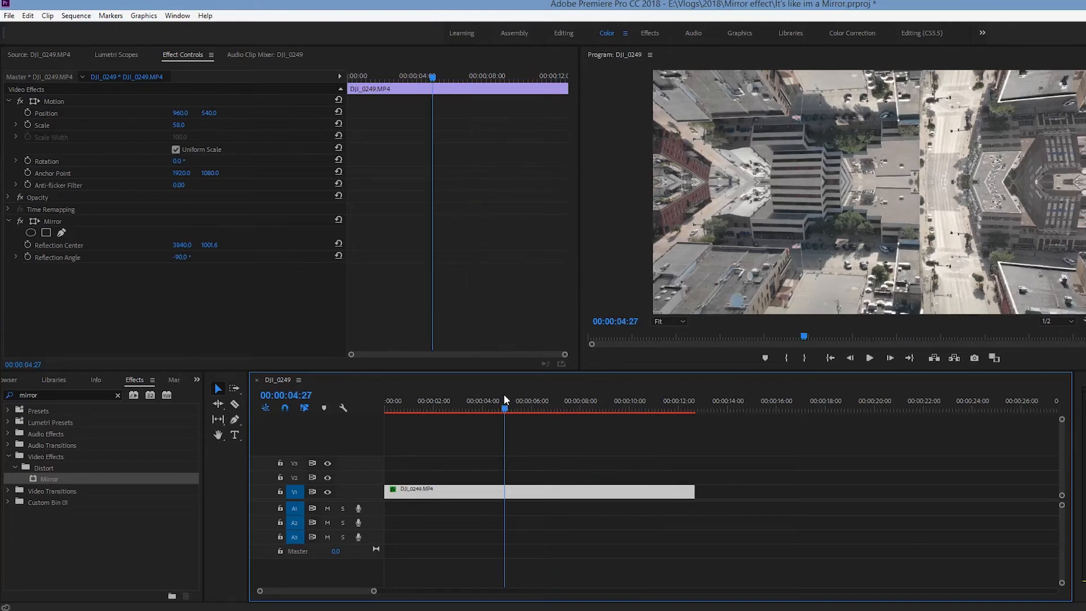